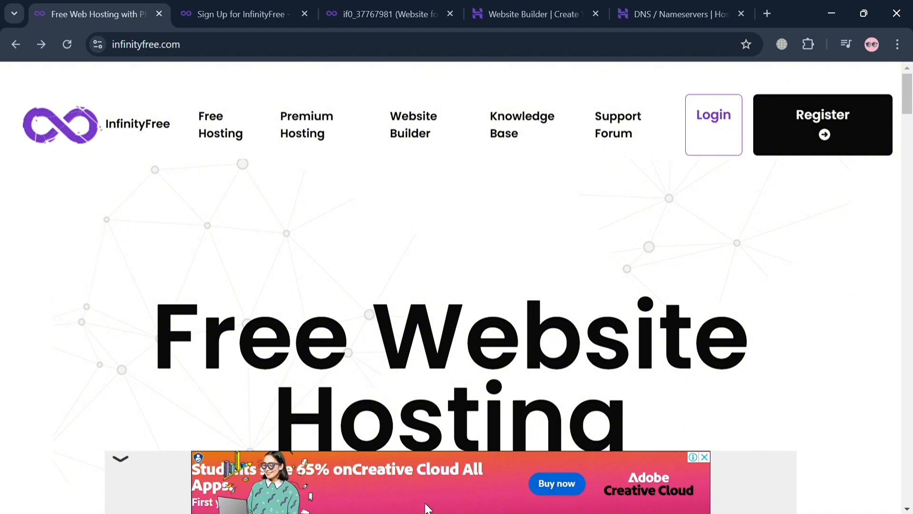
{"action": "mouse_move", "coordinate": [856, 354]}
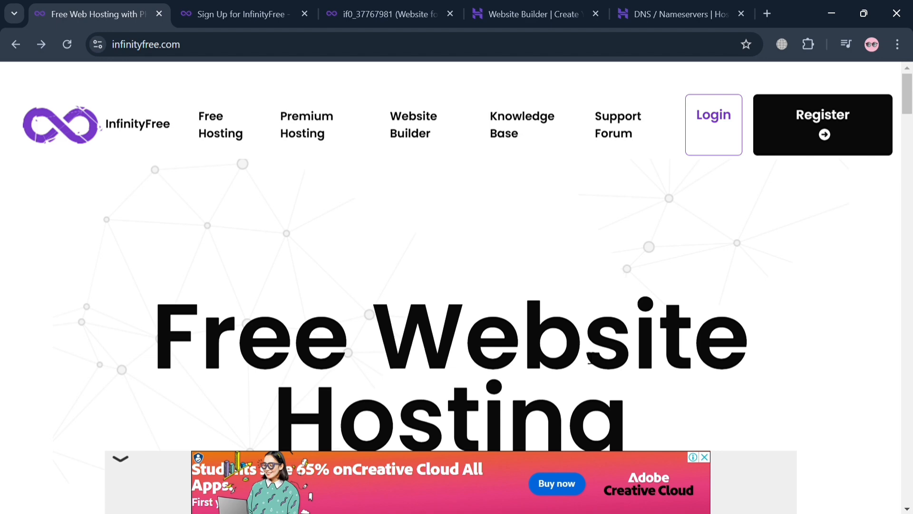
{"action": "mouse_move", "coordinate": [201, 253]}
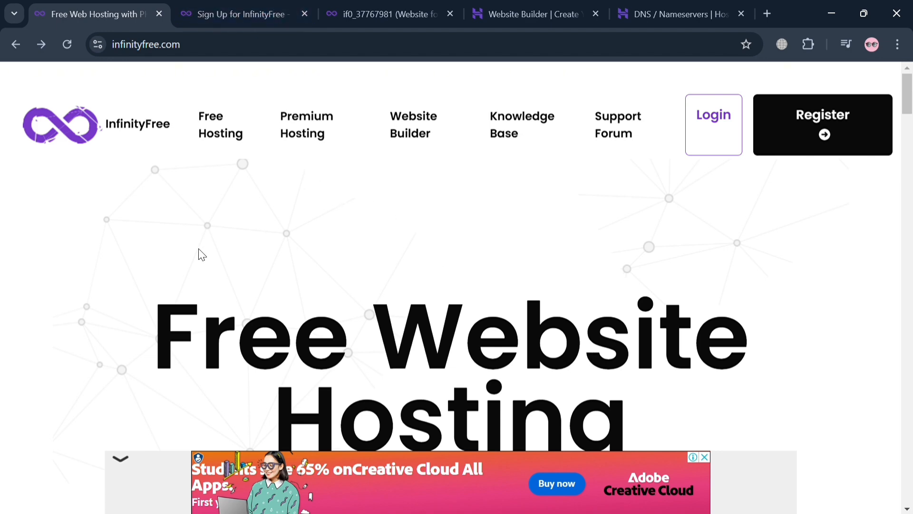
Browse the InfinityFree homepage, then move to the sign-up tab and view its registration form
{"action": "scroll", "scroll_direction": "down", "scroll_amount": 3}
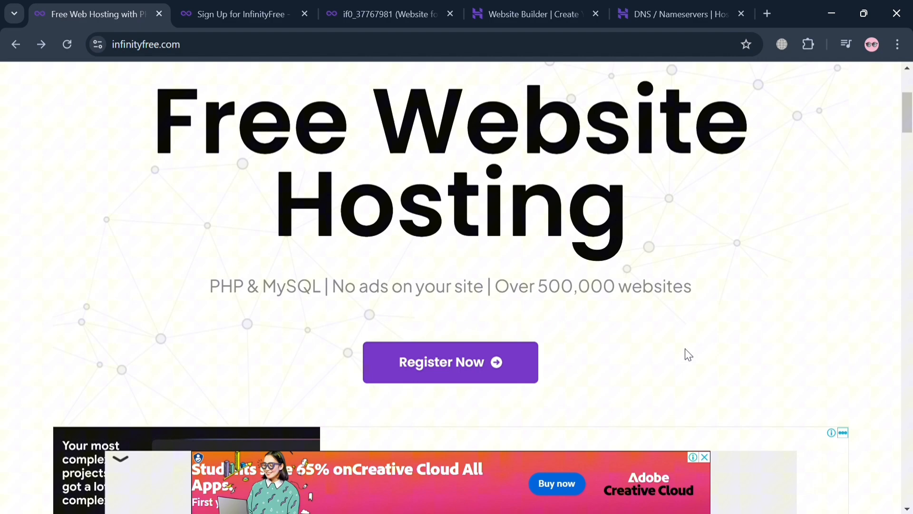
{"action": "scroll", "scroll_direction": "down", "scroll_amount": 3}
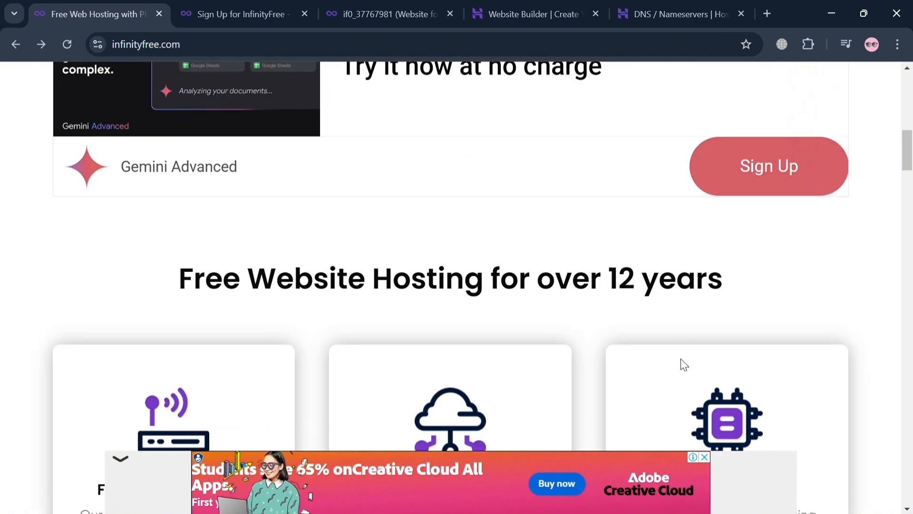
{"action": "scroll", "scroll_direction": "up", "scroll_amount": 3}
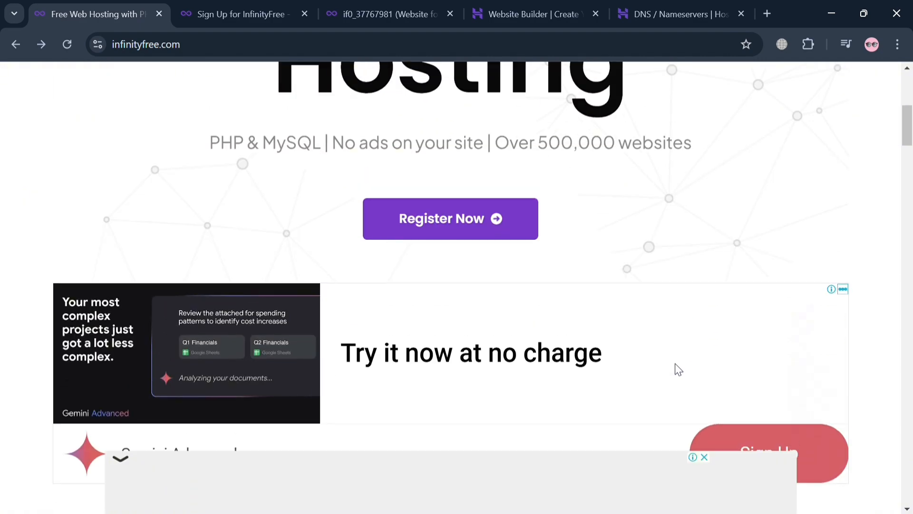
{"action": "scroll", "scroll_direction": "down", "scroll_amount": 3}
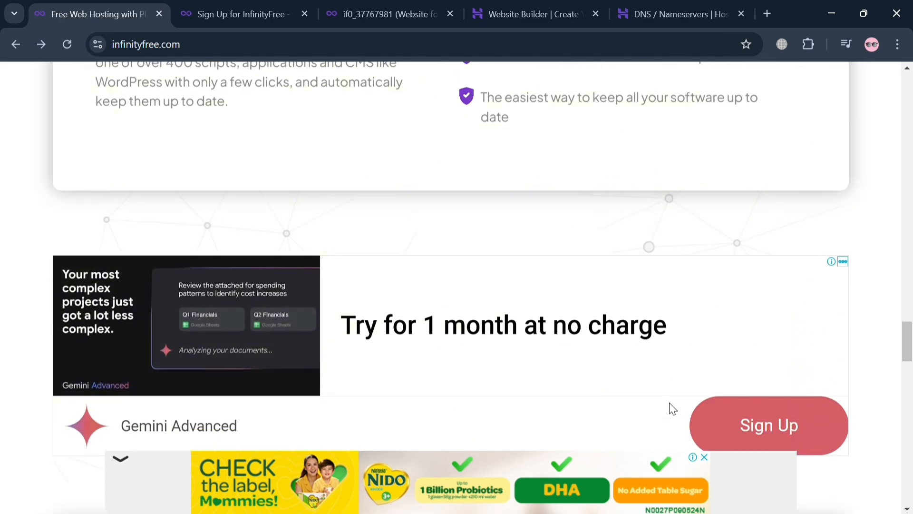
{"action": "scroll", "scroll_direction": "down", "scroll_amount": 3}
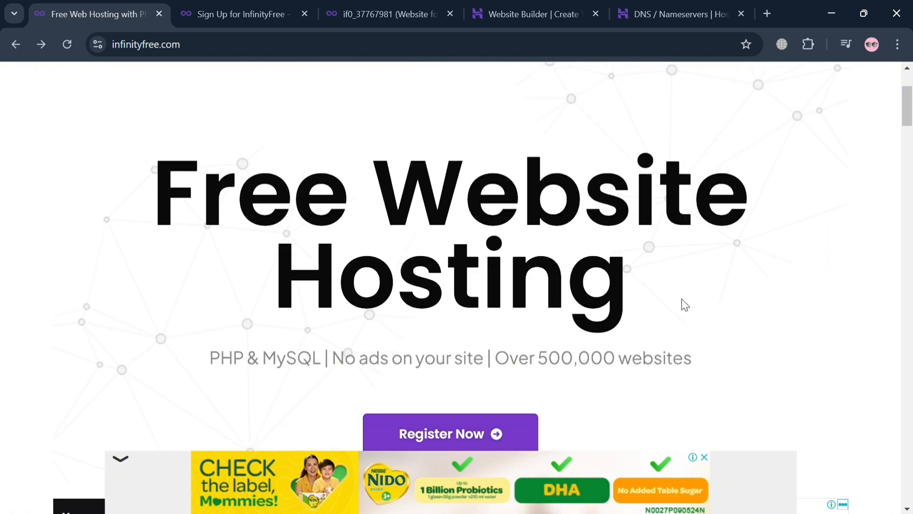
{"action": "mouse_move", "coordinate": [535, 447]}
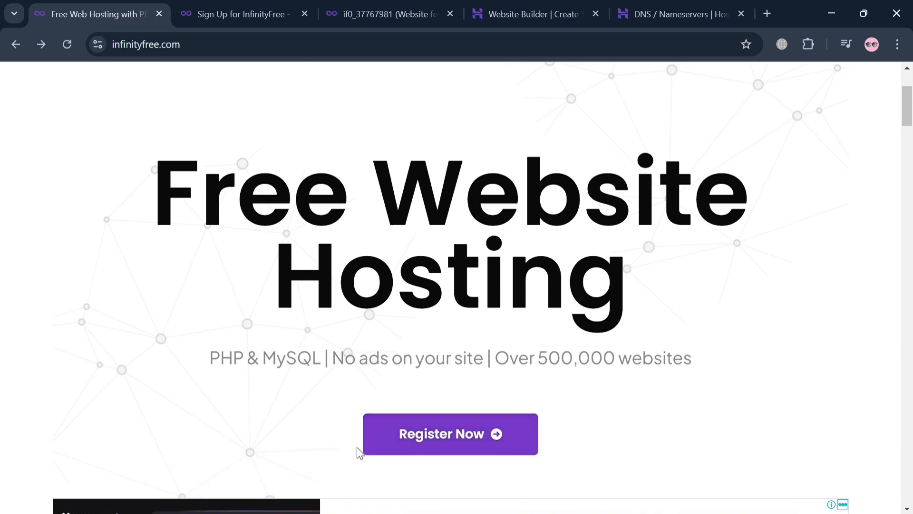
{"action": "mouse_move", "coordinate": [437, 450]}
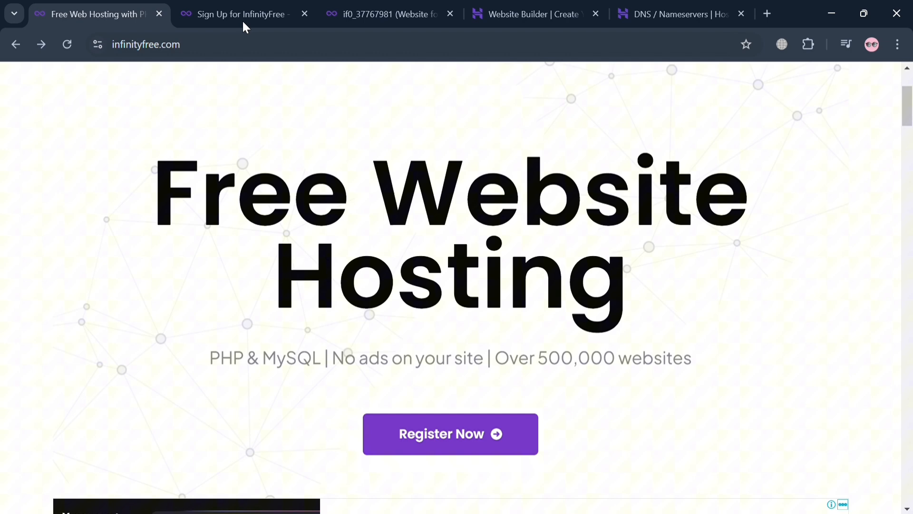
{"action": "left_click", "coordinate": [241, 13]}
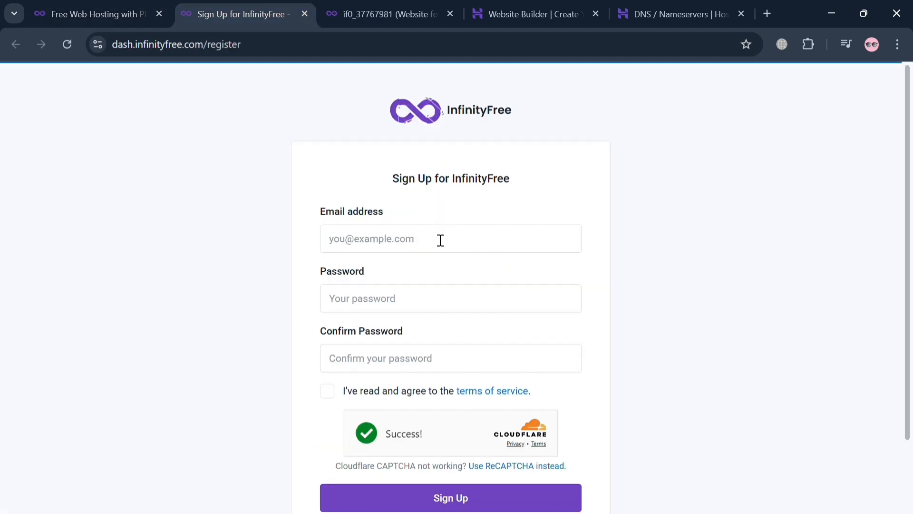
{"action": "mouse_move", "coordinate": [534, 380]}
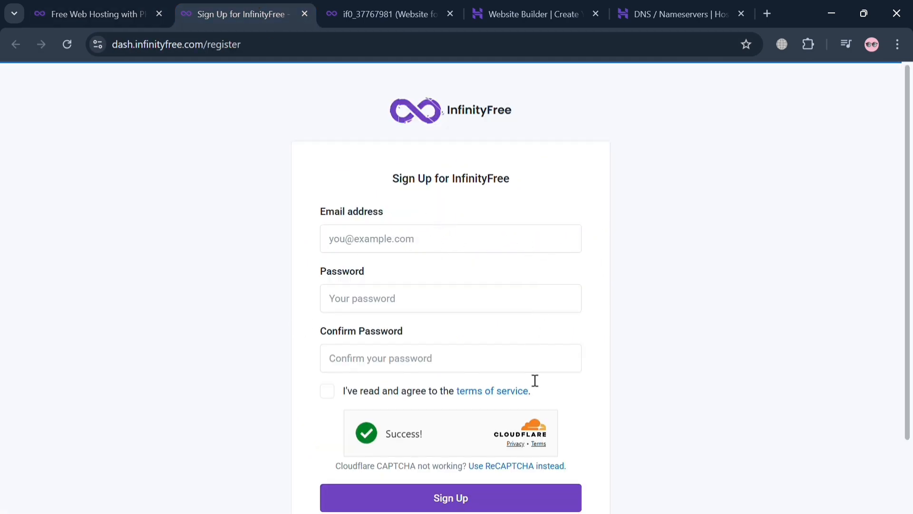
{"action": "scroll", "scroll_direction": "down", "scroll_amount": 3}
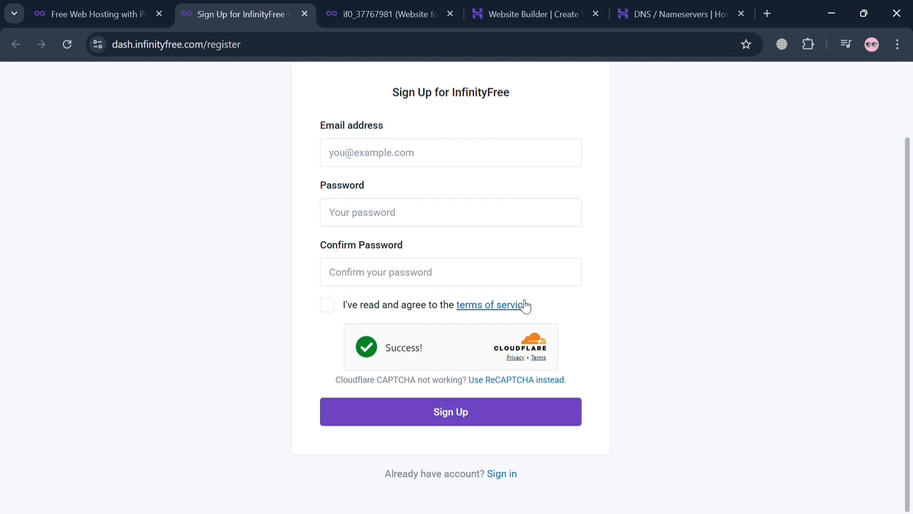
{"action": "left_click", "coordinate": [387, 14]}
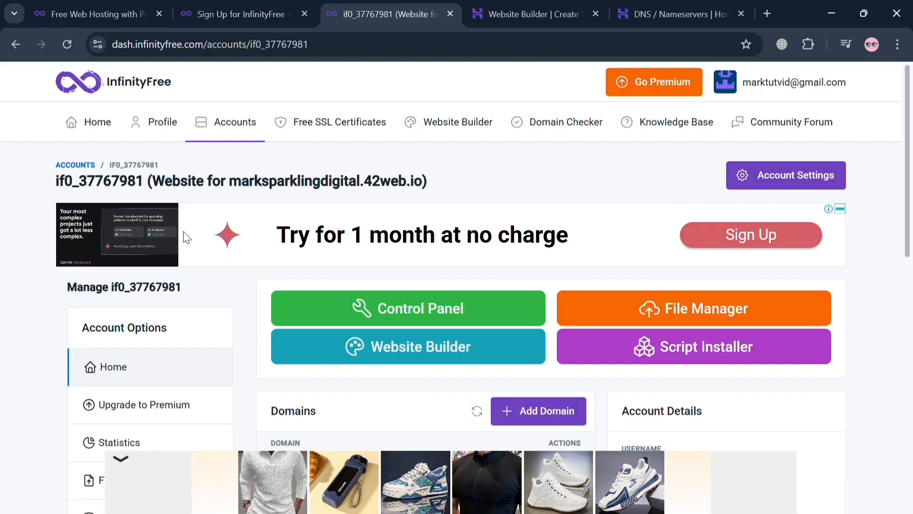
{"action": "left_click", "coordinate": [97, 122]}
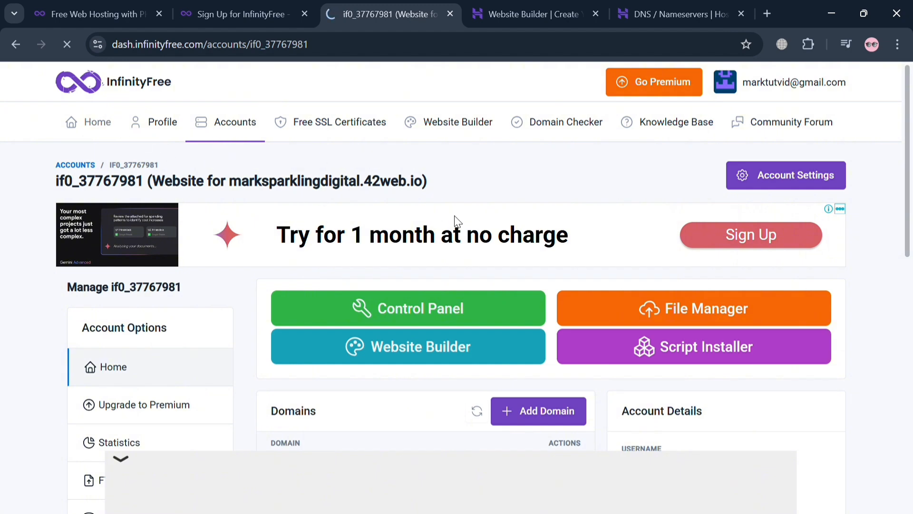
{"action": "left_click", "coordinate": [235, 122]}
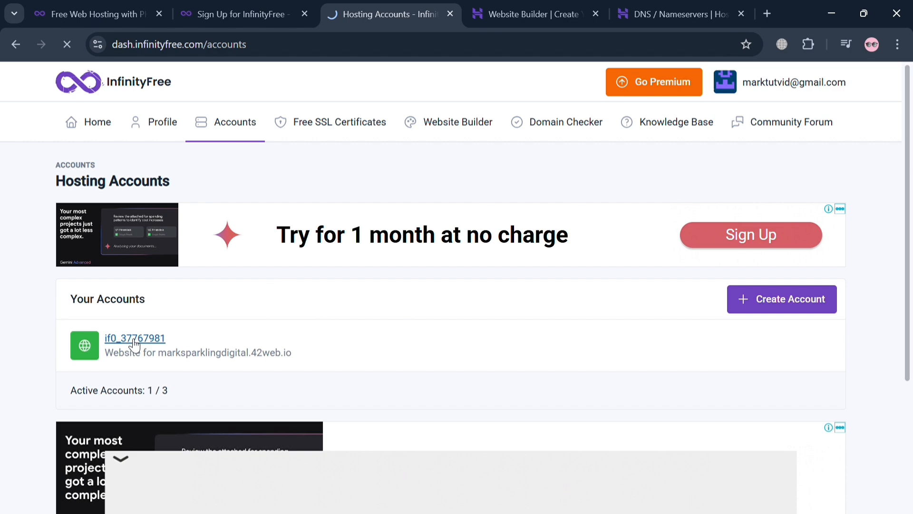
{"action": "left_click", "coordinate": [135, 338]}
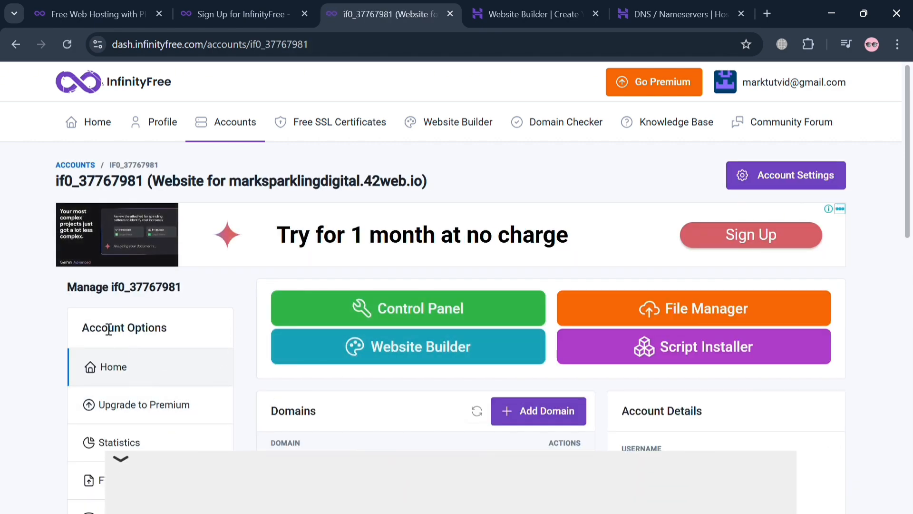
{"action": "scroll", "scroll_direction": "down", "scroll_amount": 3}
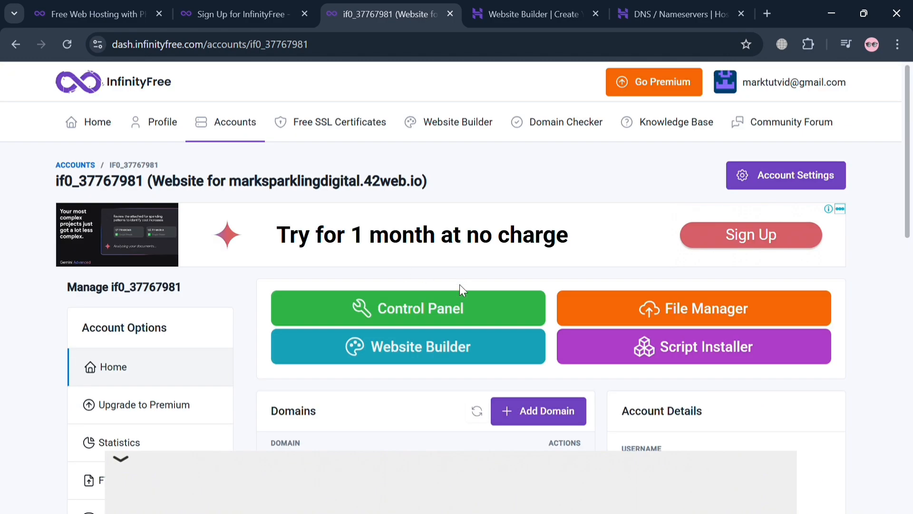
{"action": "scroll", "scroll_direction": "down", "scroll_amount": 3}
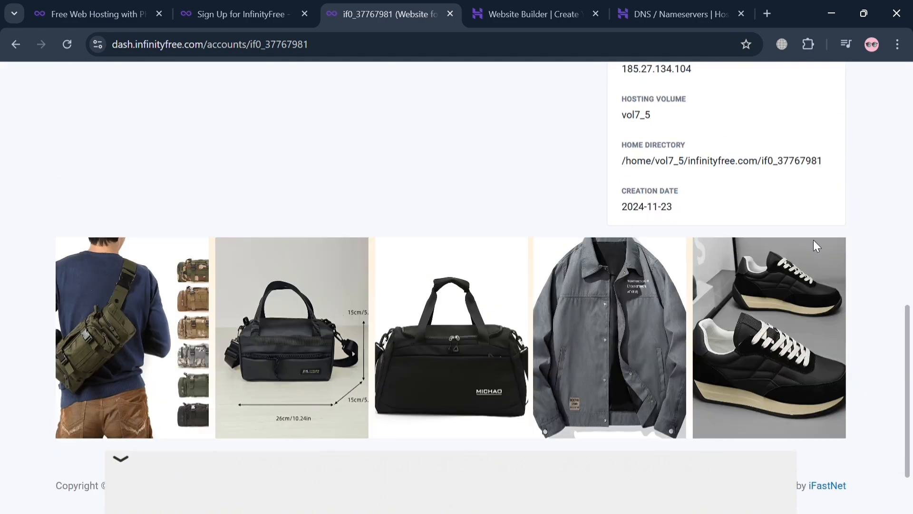
{"action": "scroll", "scroll_direction": "up", "scroll_amount": 3}
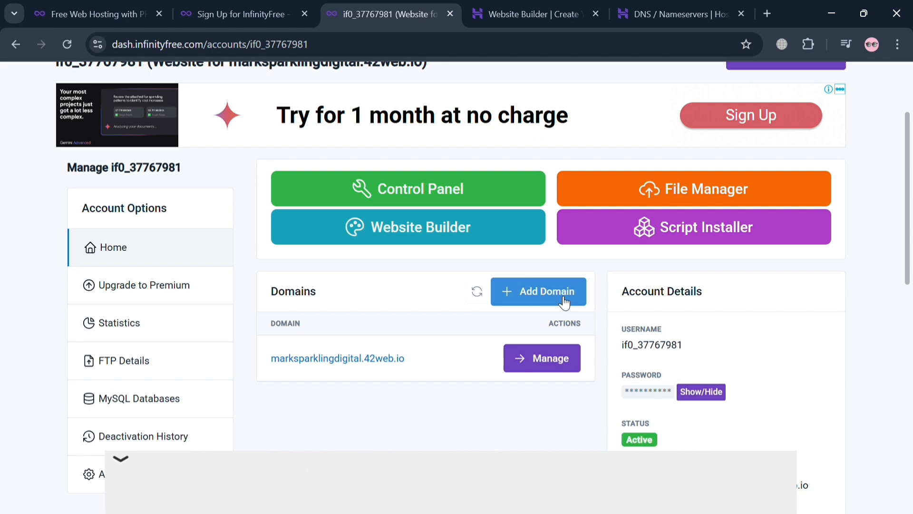
Start adding a custom domain owned elsewhere to the InfinityFree hosting account
{"action": "left_click", "coordinate": [538, 291]}
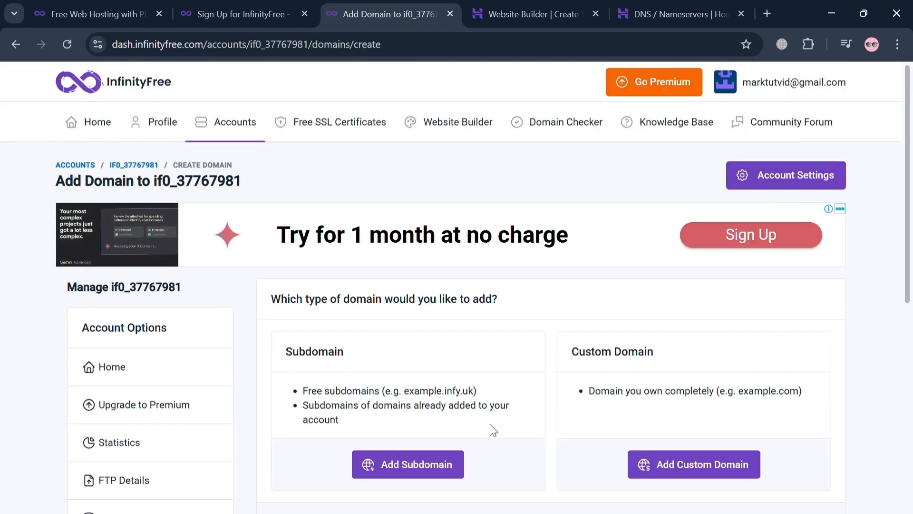
{"action": "scroll", "scroll_direction": "down", "scroll_amount": 3}
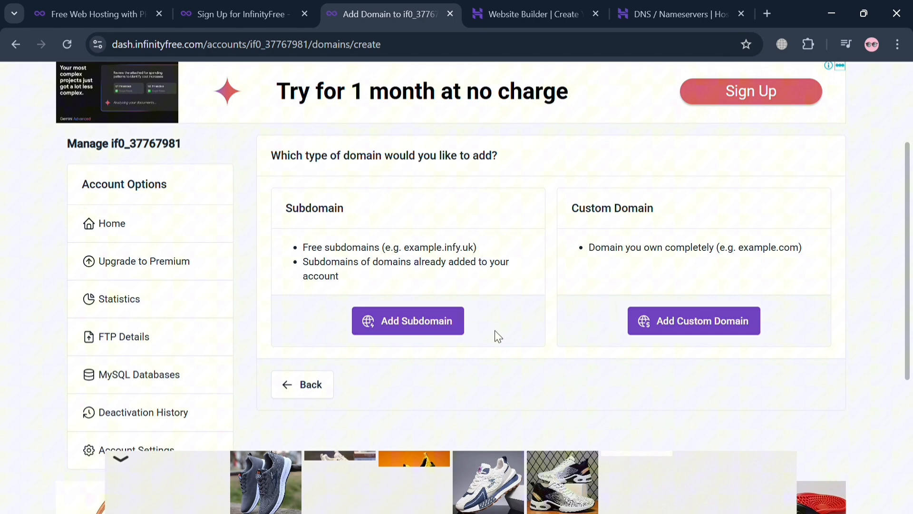
{"action": "mouse_move", "coordinate": [695, 321]}
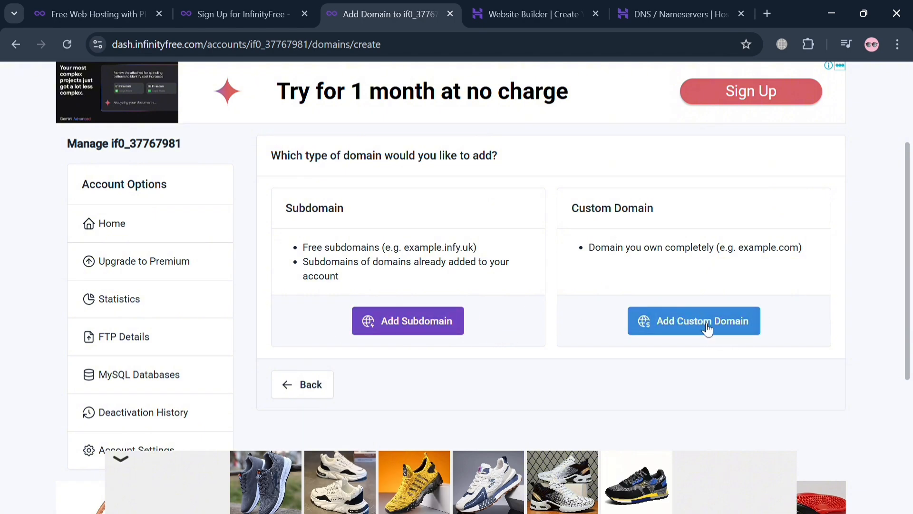
{"action": "left_click", "coordinate": [693, 320]}
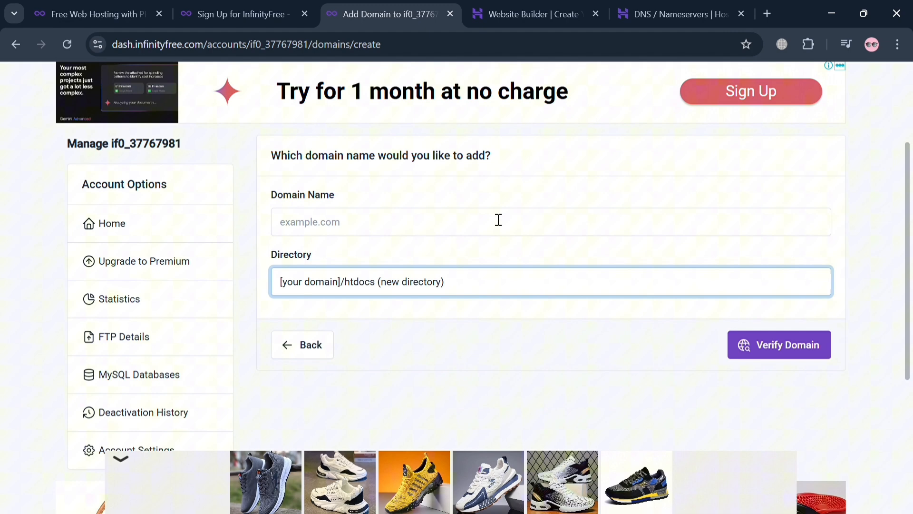
{"action": "left_click", "coordinate": [498, 221]}
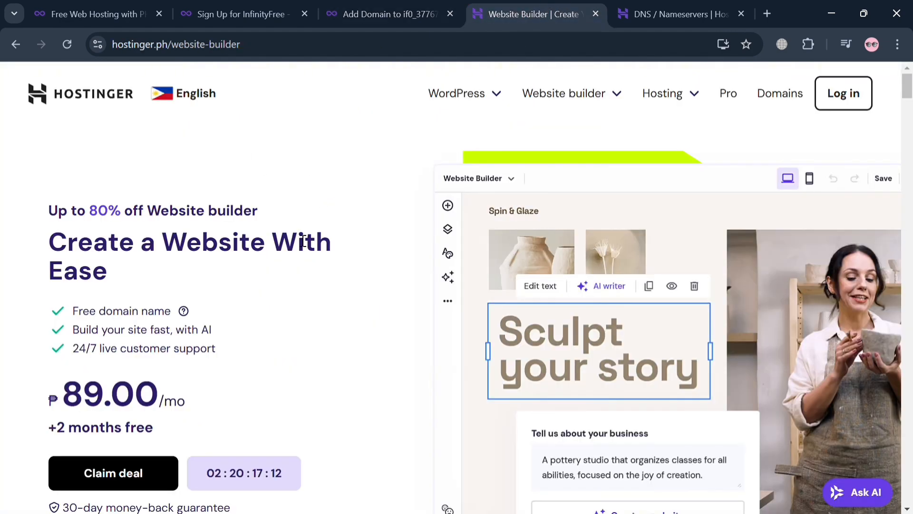
{"action": "mouse_move", "coordinate": [441, 225]}
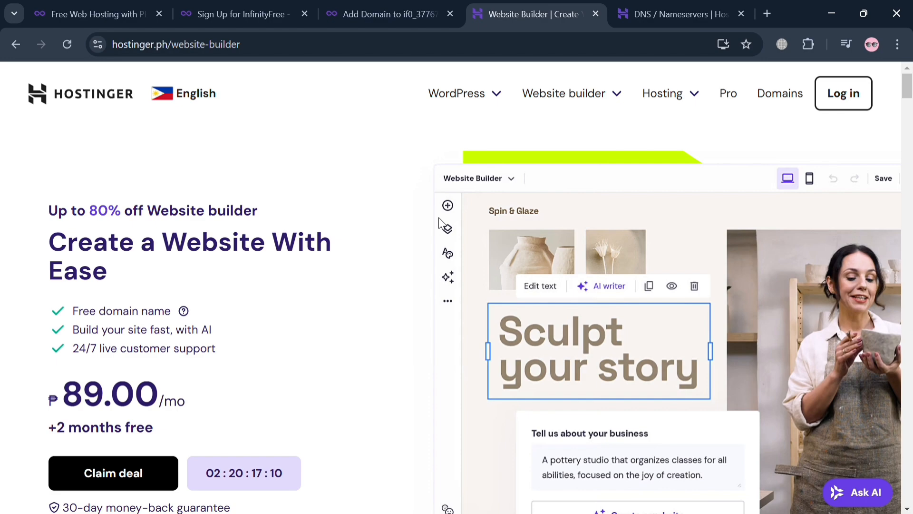
Scroll through Hostinger's Website Builder page
{"action": "scroll", "scroll_direction": "down", "scroll_amount": 3}
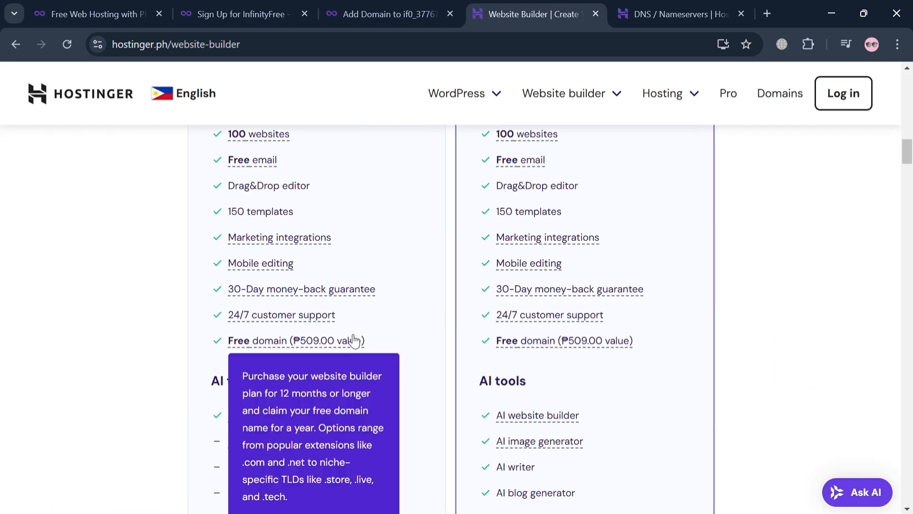
{"action": "scroll", "scroll_direction": "down", "scroll_amount": 3}
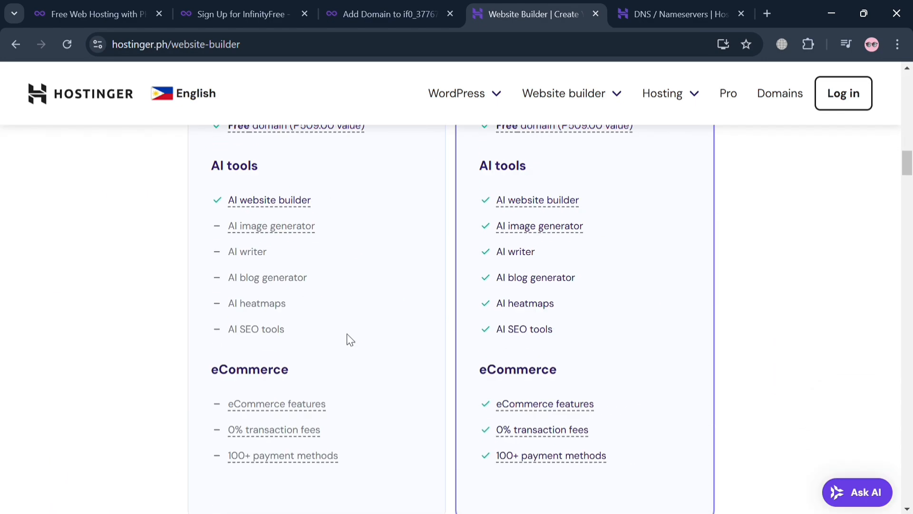
{"action": "scroll", "scroll_direction": "up", "scroll_amount": 3}
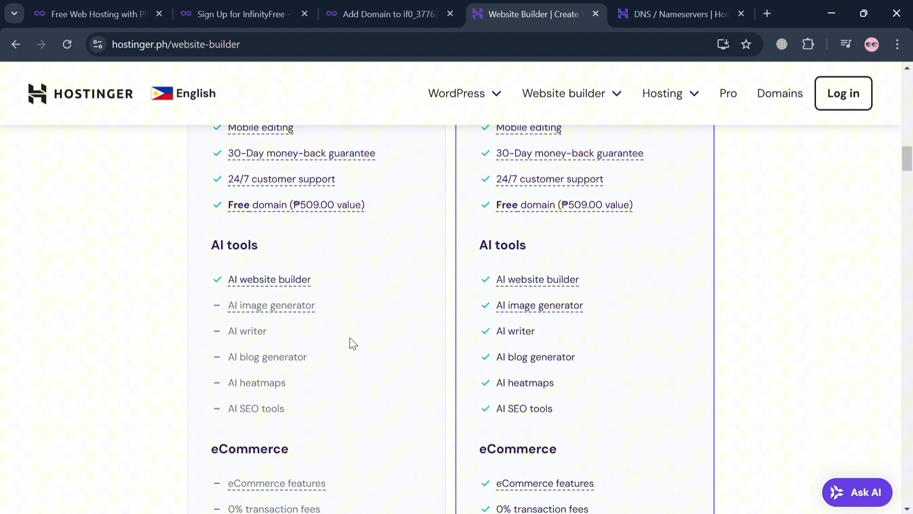
{"action": "scroll", "scroll_direction": "up", "scroll_amount": 3}
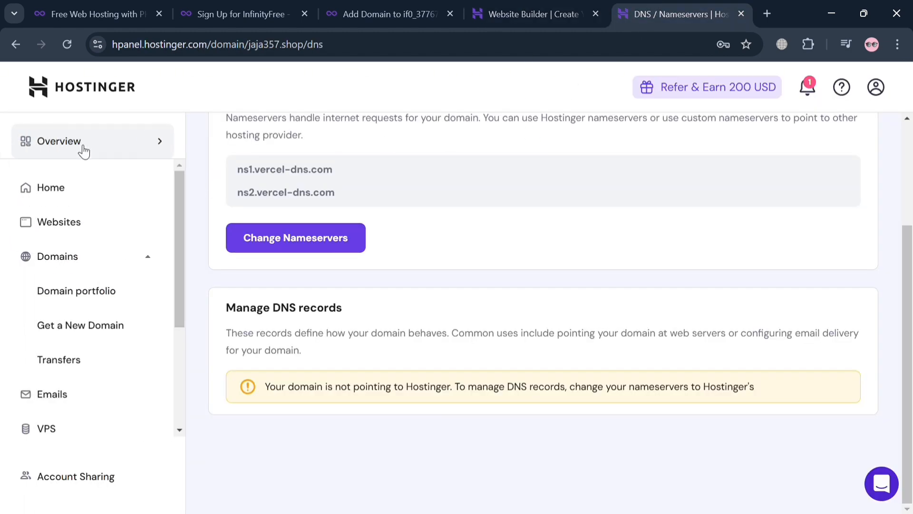
Open jaja357.shop from Hostinger's Domain portfolio and select the domain name text
{"action": "left_click", "coordinate": [51, 187]}
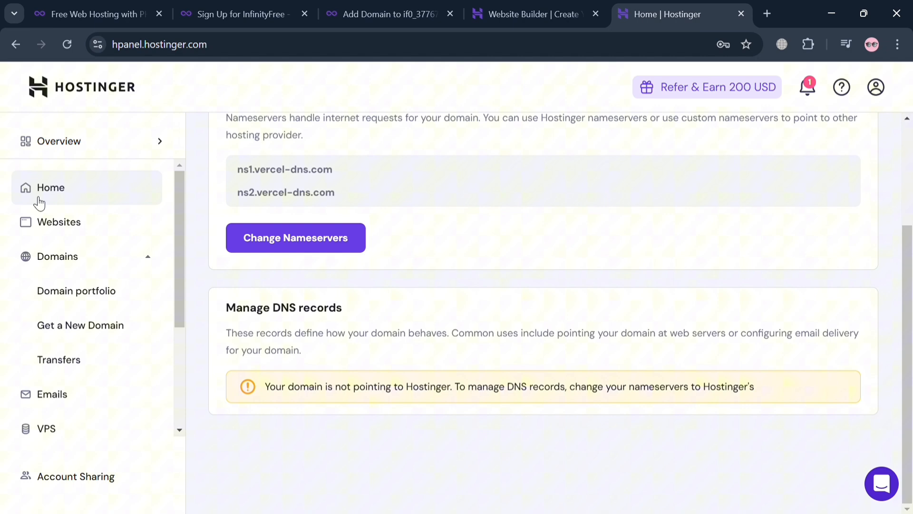
{"action": "left_click", "coordinate": [51, 187]}
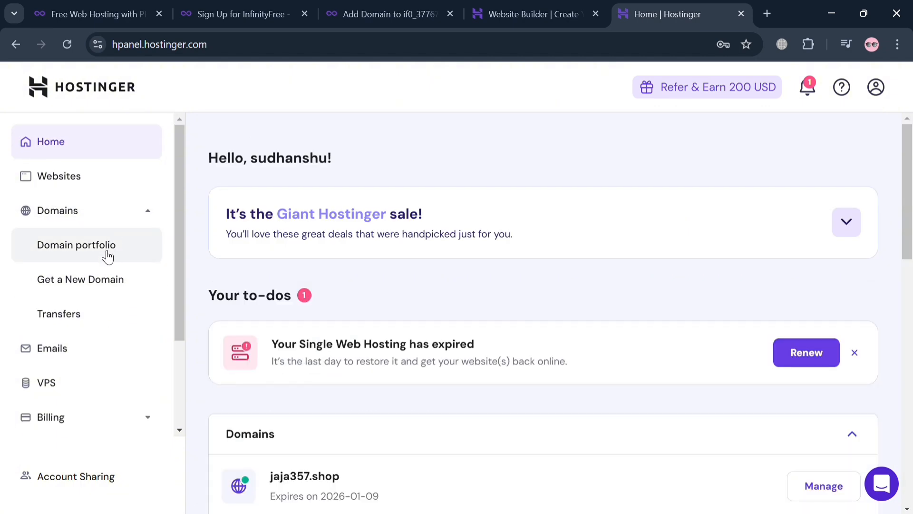
{"action": "left_click", "coordinate": [76, 245]}
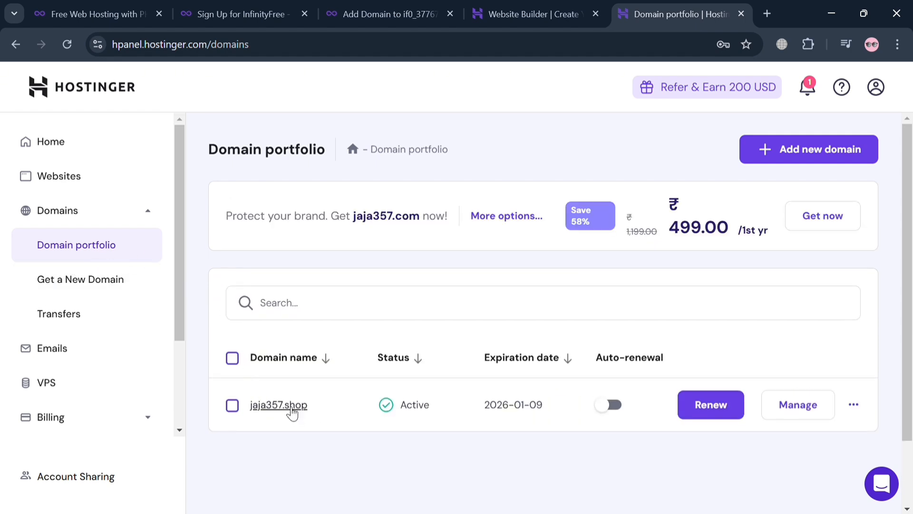
{"action": "left_click", "coordinate": [278, 405]}
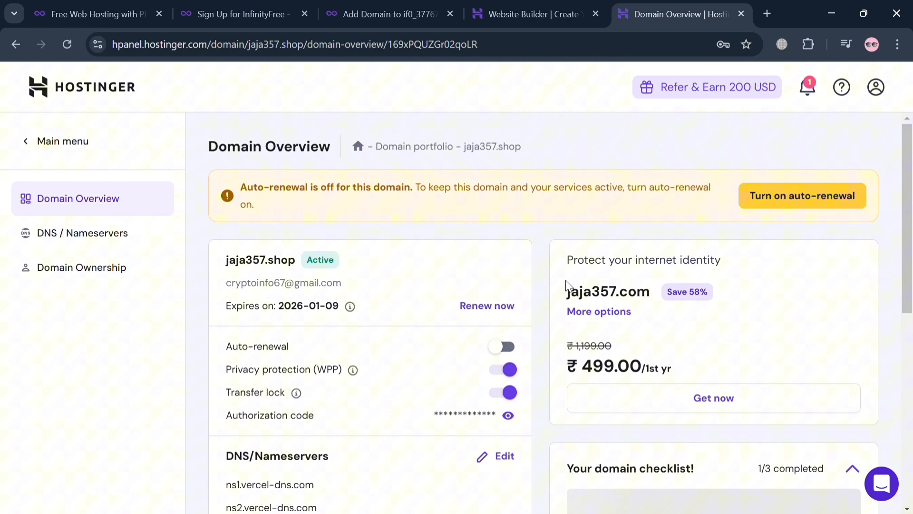
{"action": "double_click", "coordinate": [508, 146]}
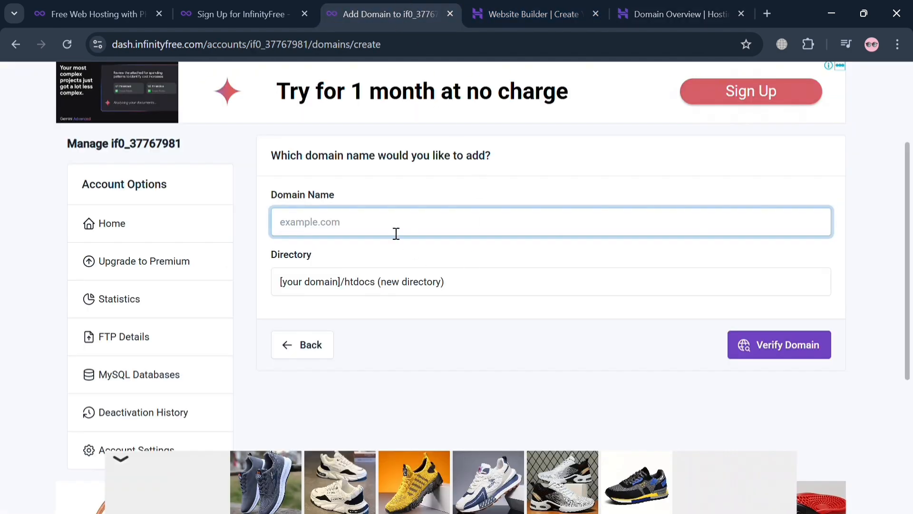
Submit jaja357.shop for verification with the default htdocs directory
{"action": "type", "text": "jaja357.shop"}
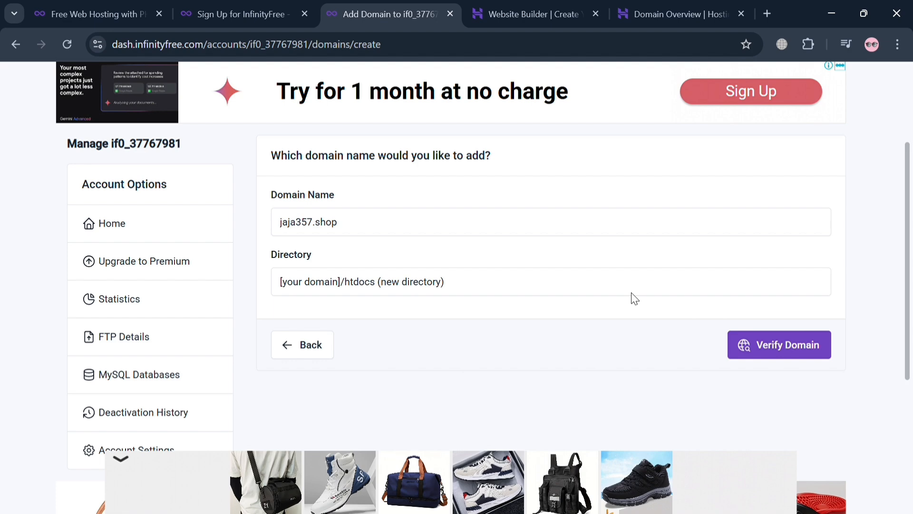
{"action": "left_click", "coordinate": [550, 281]}
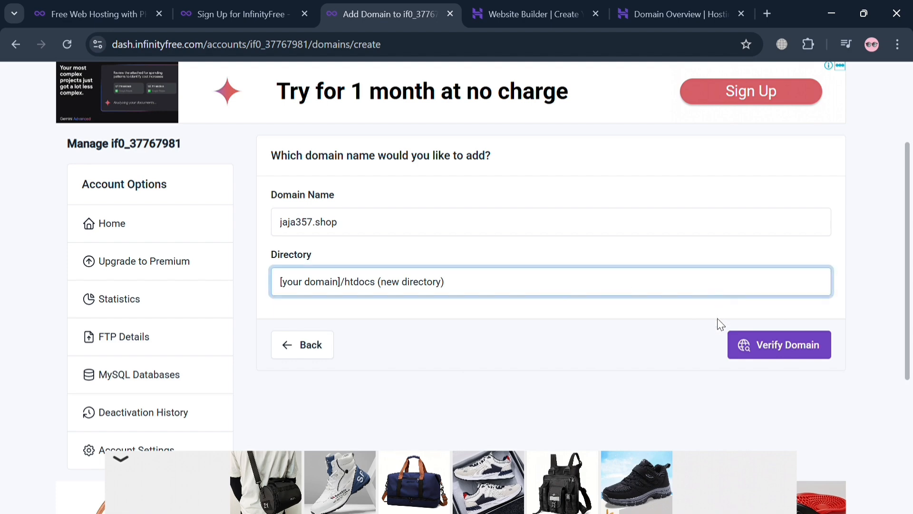
{"action": "left_click", "coordinate": [778, 344]}
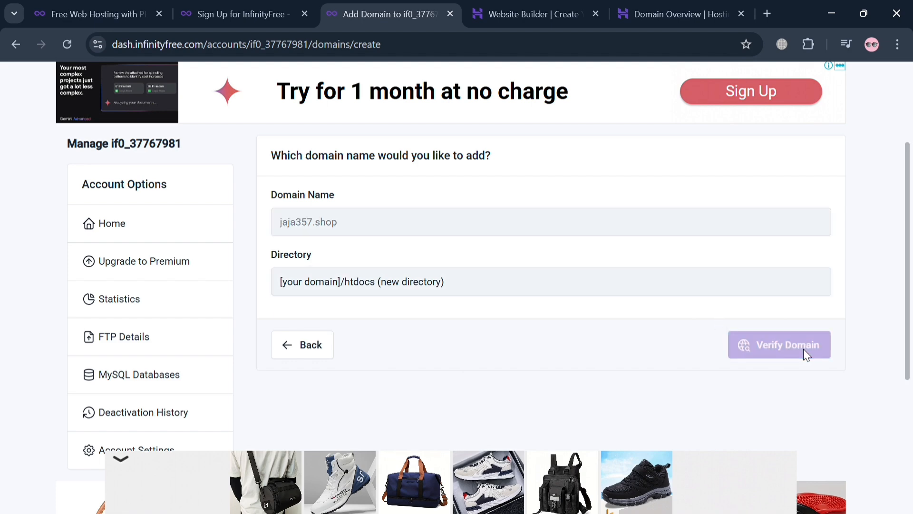
{"action": "mouse_move", "coordinate": [781, 328]}
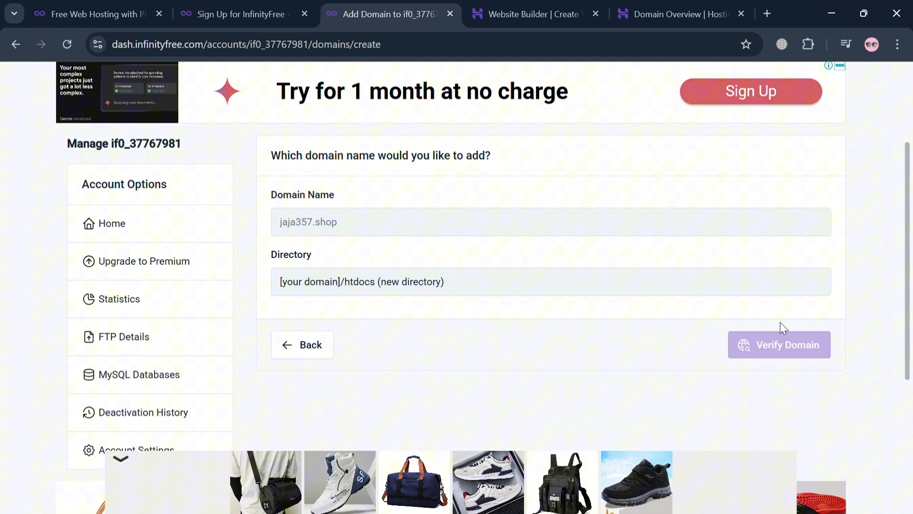
Review the nameserver validation details and select a desired infinityfree.com nameserver
{"action": "left_click", "coordinate": [778, 344]}
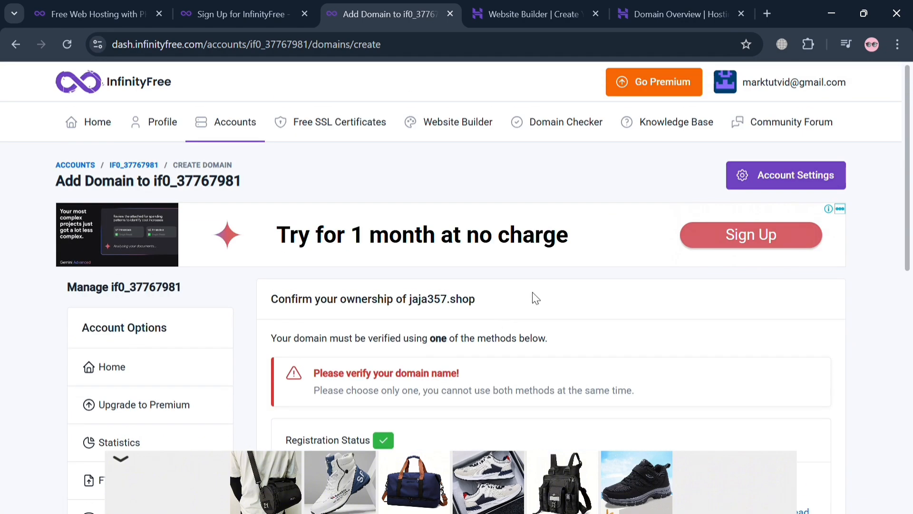
{"action": "scroll", "scroll_direction": "down", "scroll_amount": 3}
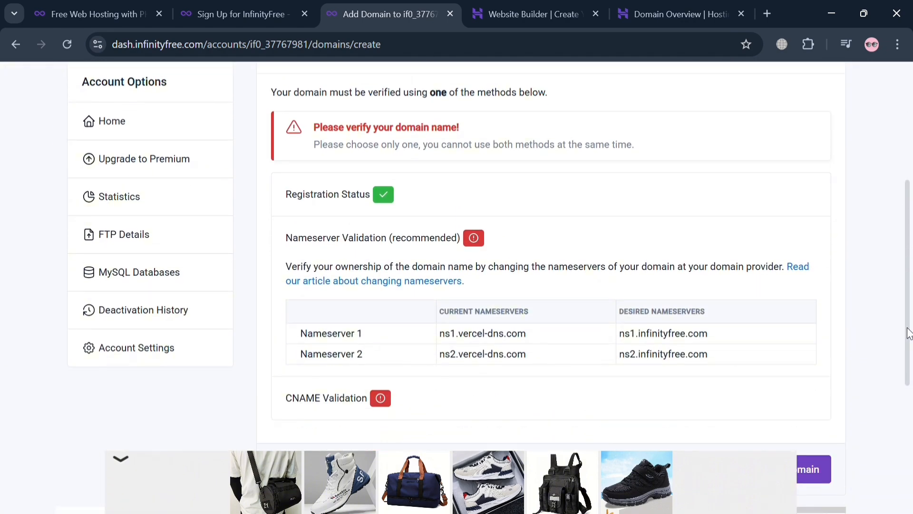
{"action": "scroll", "scroll_direction": "down", "scroll_amount": 3}
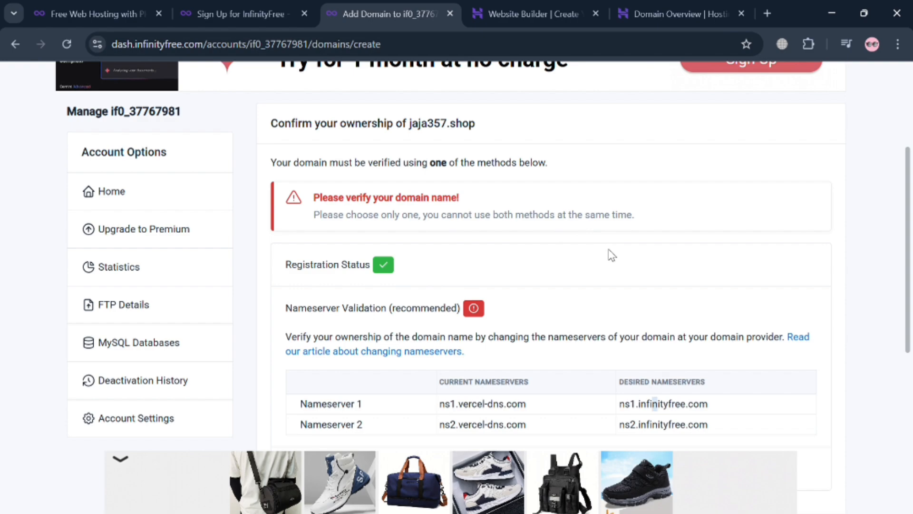
{"action": "scroll", "scroll_direction": "down", "scroll_amount": 3}
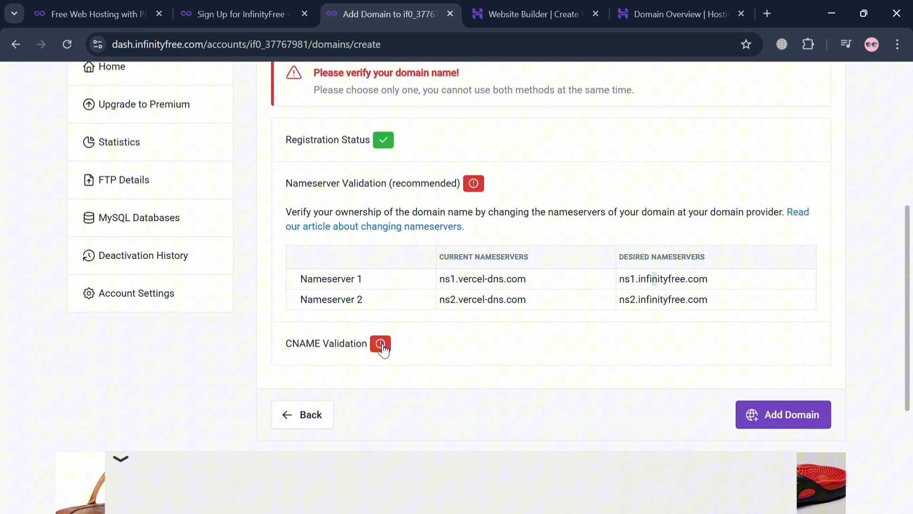
{"action": "left_click", "coordinate": [380, 344]}
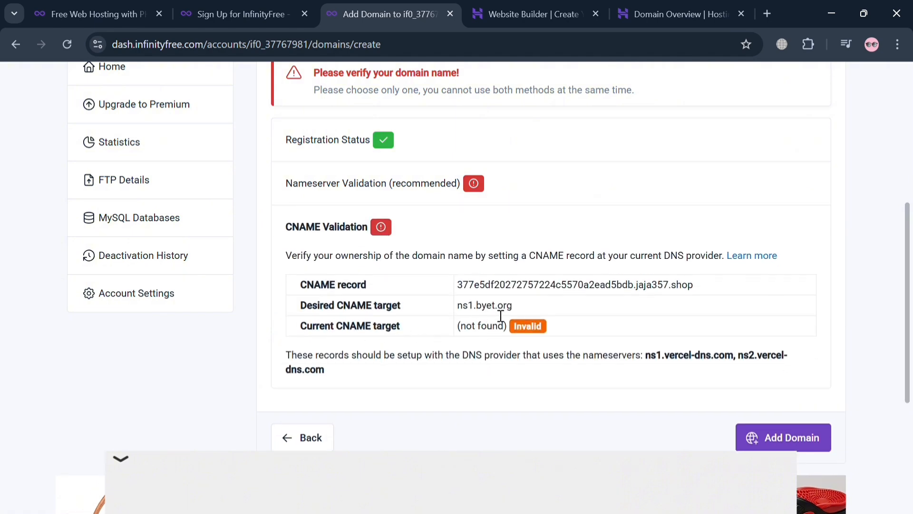
{"action": "mouse_move", "coordinate": [783, 314]}
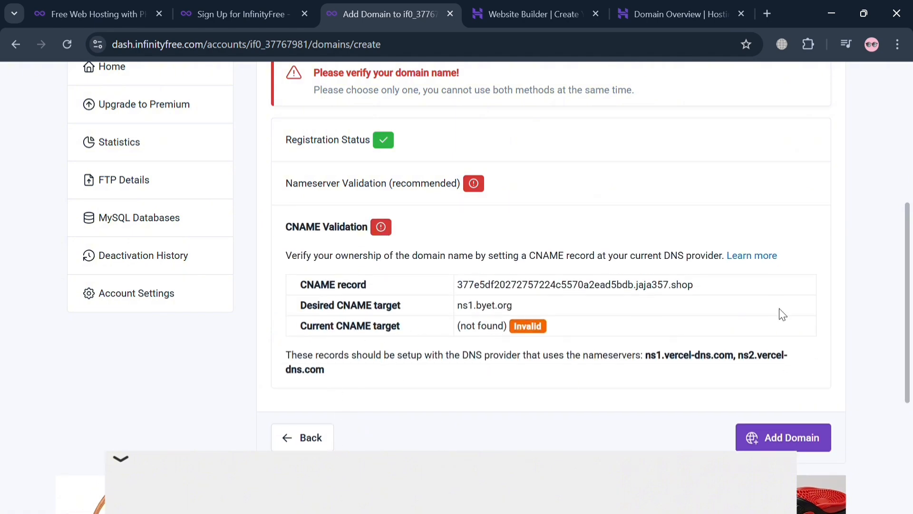
{"action": "left_click", "coordinate": [783, 438]}
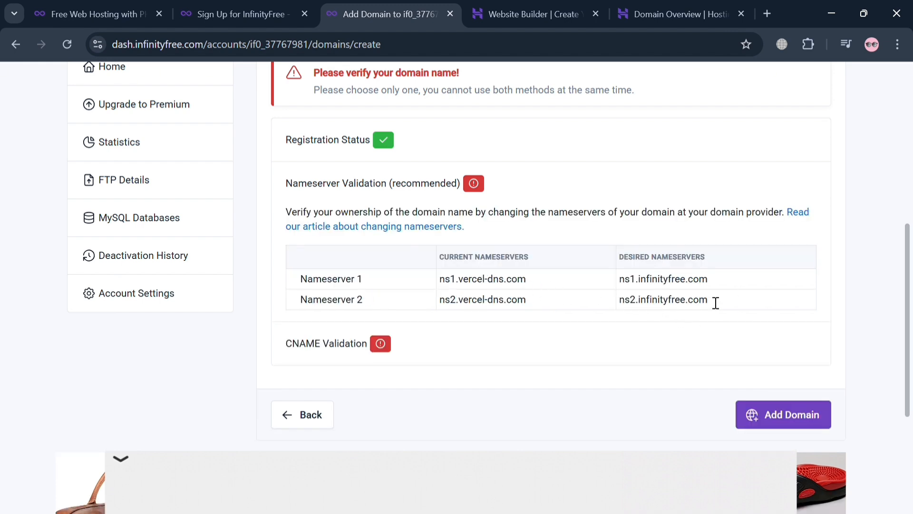
{"action": "double_click", "coordinate": [663, 279]}
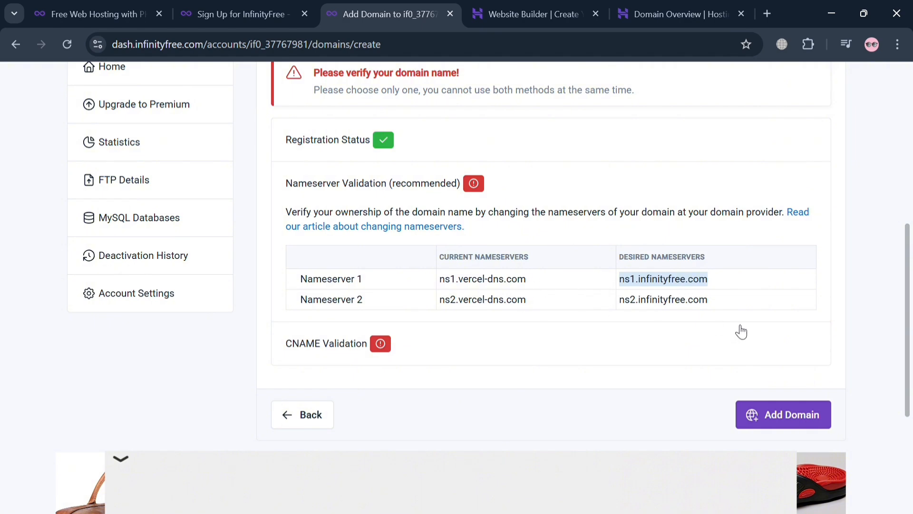
{"action": "mouse_move", "coordinate": [513, 106]}
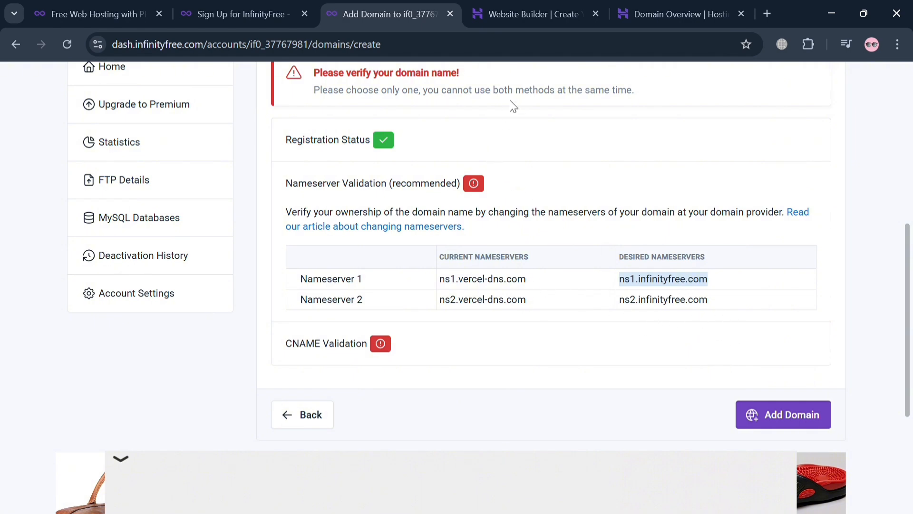
{"action": "left_click", "coordinate": [672, 14]}
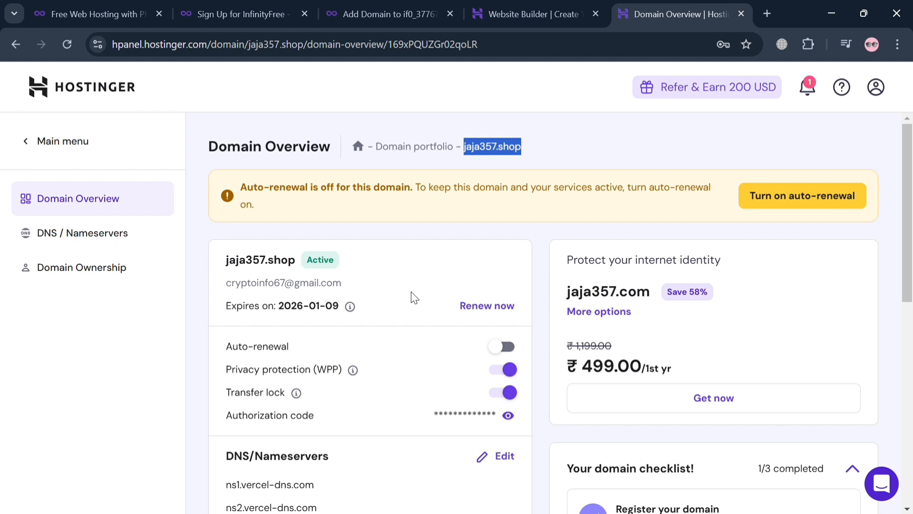
Edit jaja357.shop's nameservers, replacing the first vercel-dns entry with ns1.infinityfree.com
{"action": "left_click", "coordinate": [82, 233]}
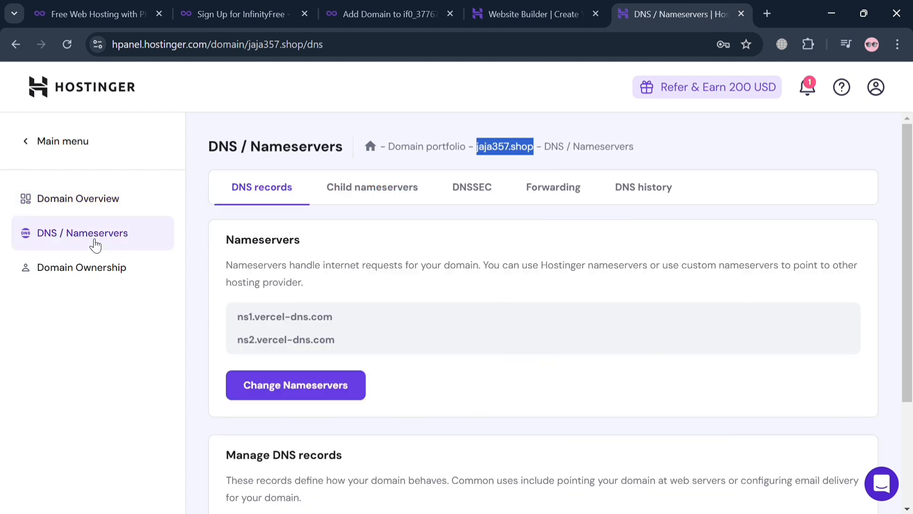
{"action": "mouse_move", "coordinate": [353, 398]}
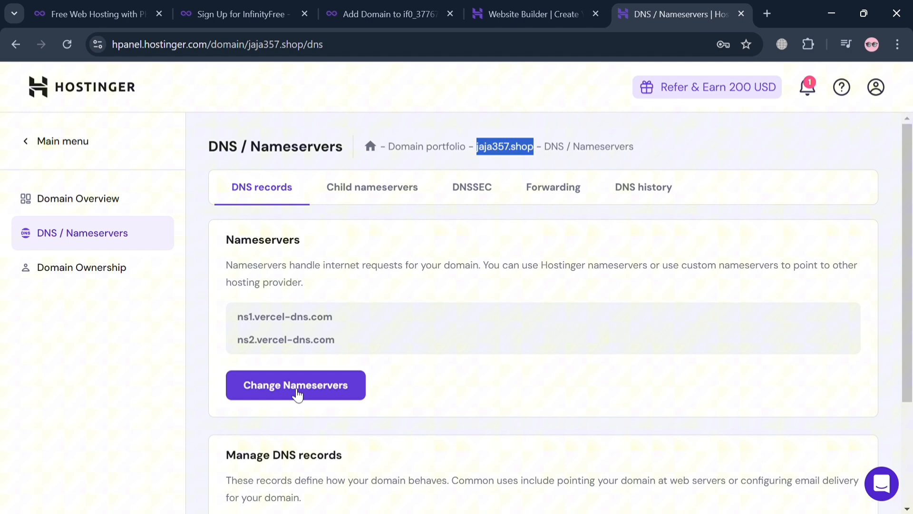
{"action": "left_click", "coordinate": [295, 385]}
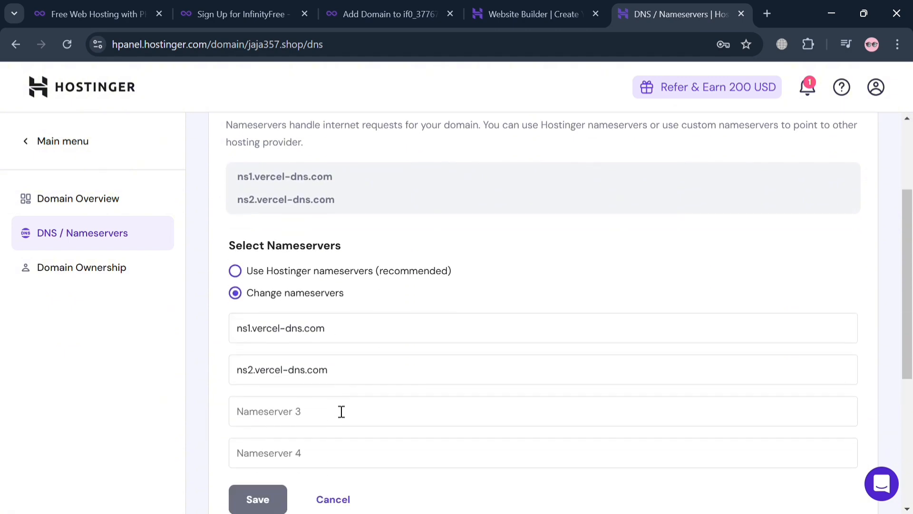
{"action": "scroll", "scroll_direction": "down", "scroll_amount": 3}
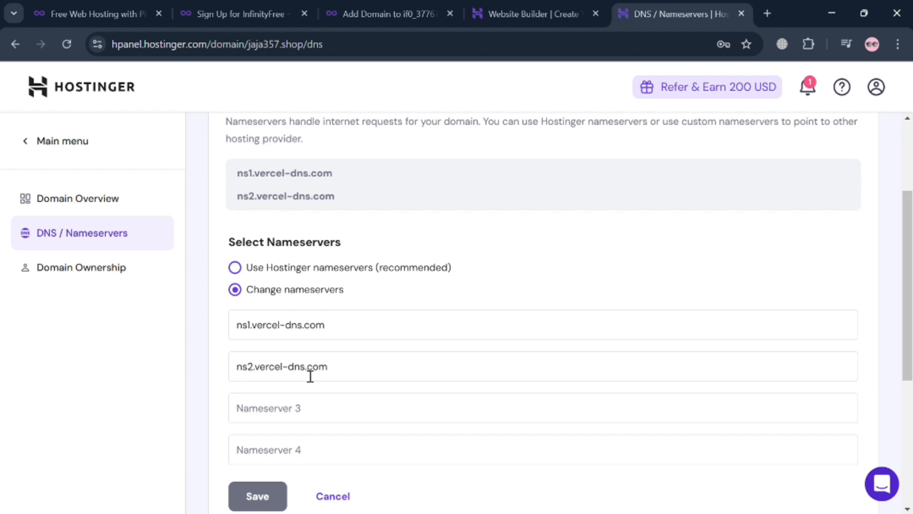
{"action": "triple_click", "coordinate": [280, 324]}
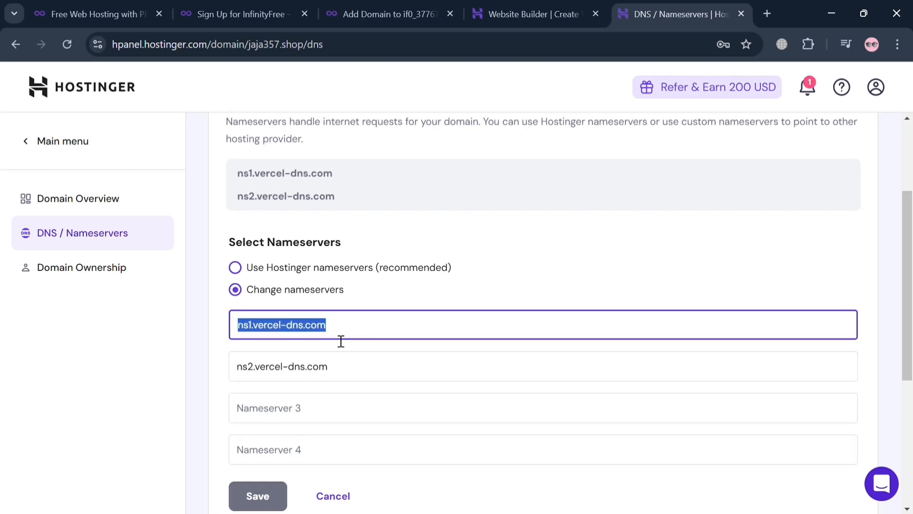
{"action": "type", "text": "ns1.infinityfree.com"}
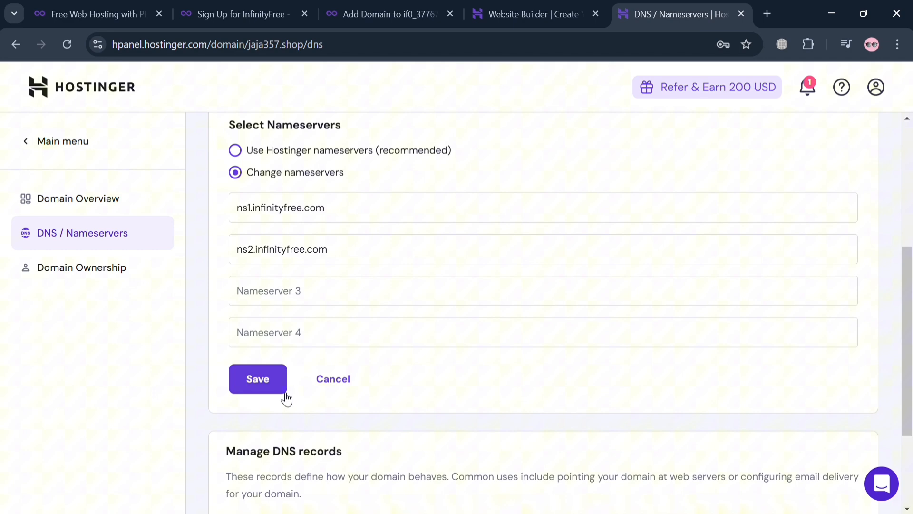
Save the ns1/ns2.infinityfree.com nameservers, acknowledging the warning and closing the success dialog
{"action": "left_click", "coordinate": [258, 379]}
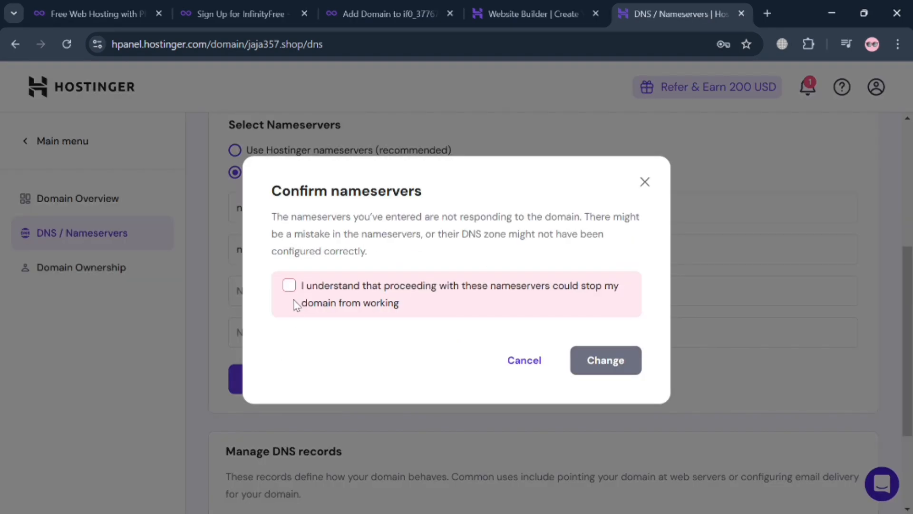
{"action": "left_click", "coordinate": [288, 286]}
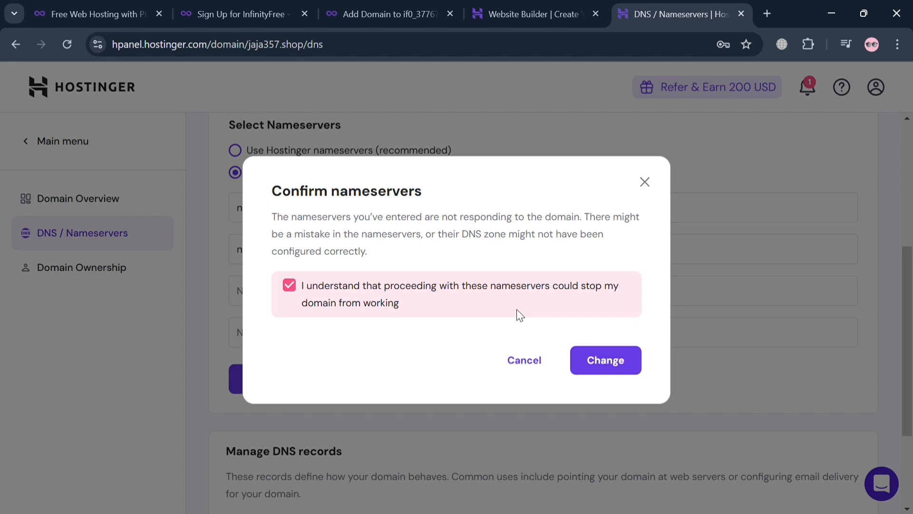
{"action": "left_click", "coordinate": [605, 360]}
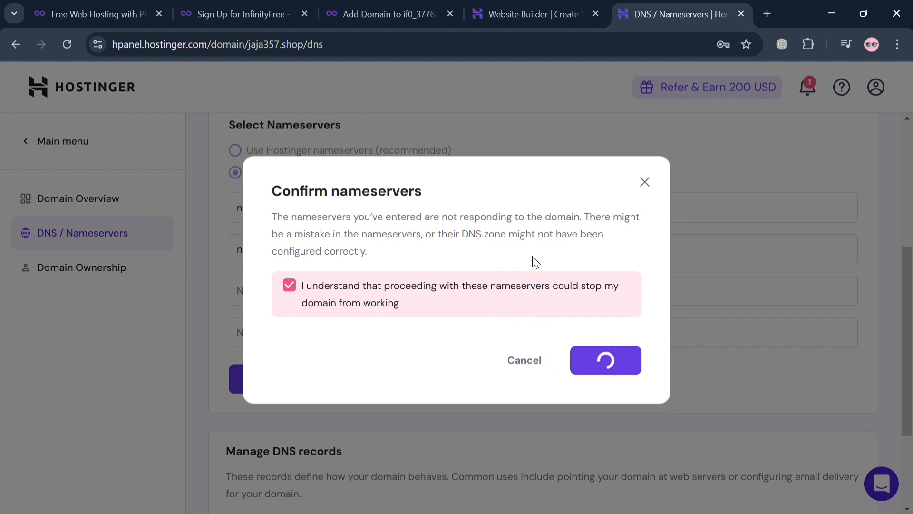
{"action": "left_click", "coordinate": [604, 360]}
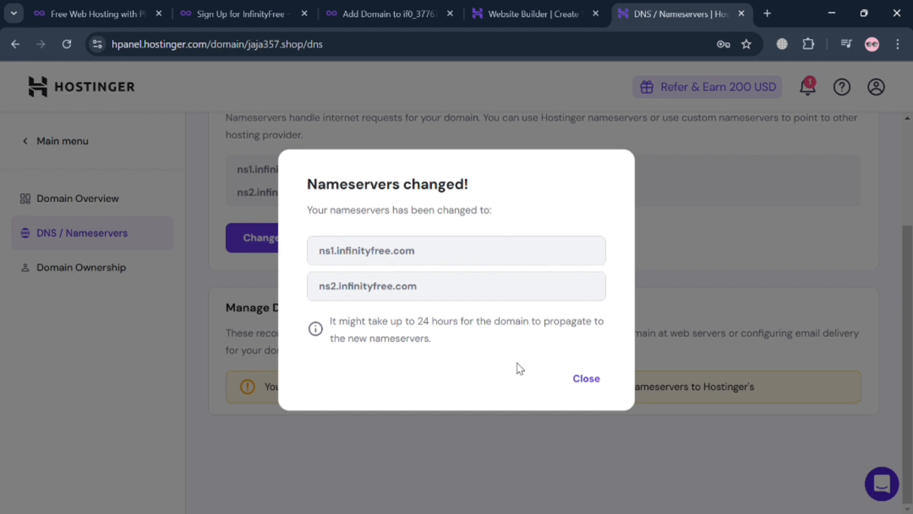
{"action": "left_click", "coordinate": [586, 378]}
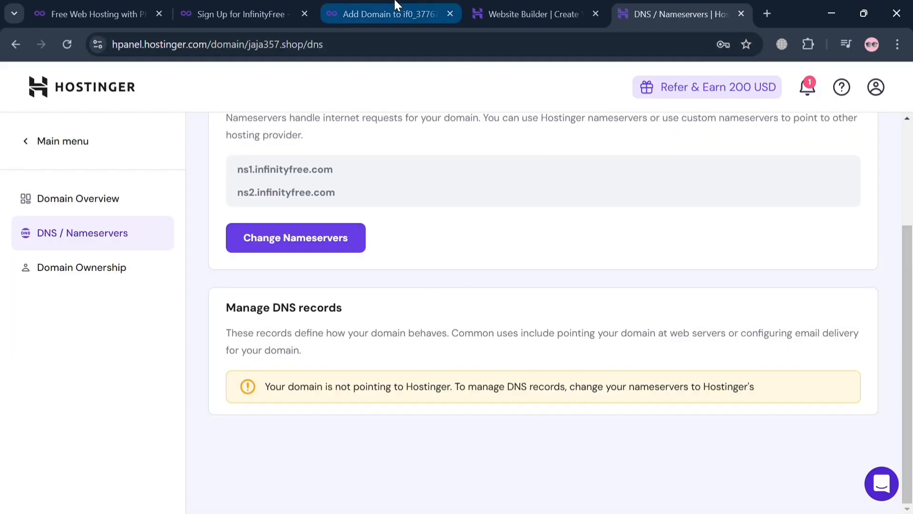
{"action": "left_click", "coordinate": [388, 13]}
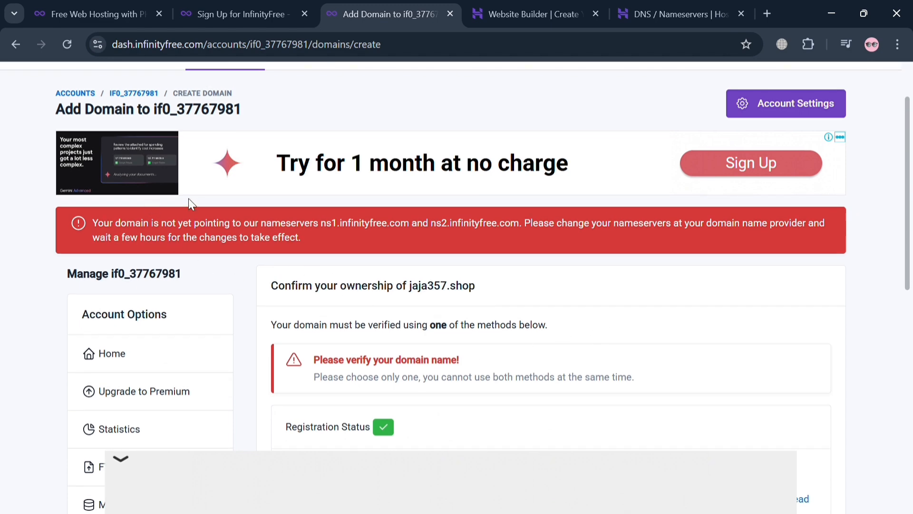
Return to InfinityFree's domain type choice and dismiss the full-screen ad
{"action": "scroll", "scroll_direction": "down", "scroll_amount": 3}
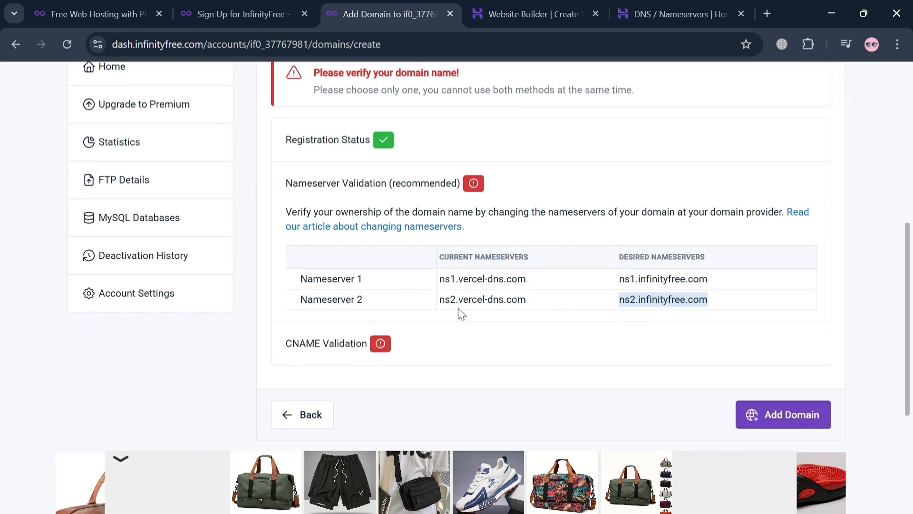
{"action": "left_click", "coordinate": [66, 44]}
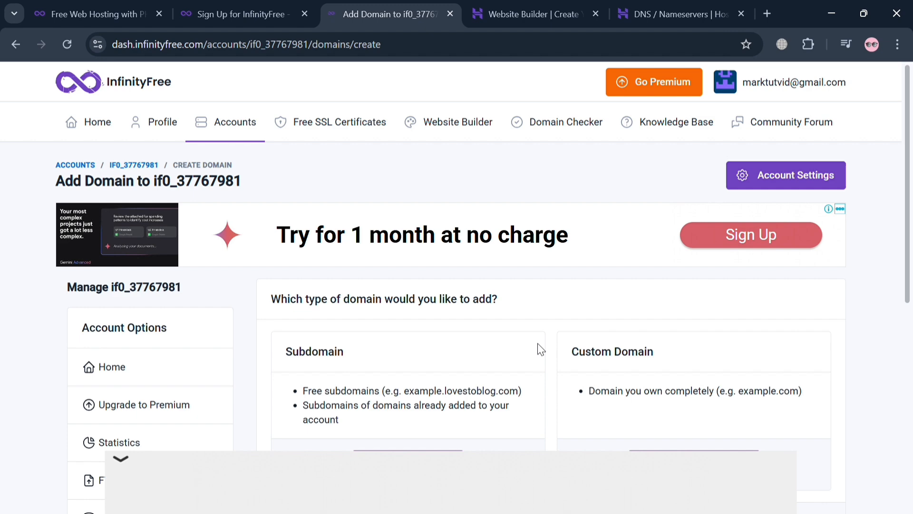
{"action": "scroll", "scroll_direction": "down", "scroll_amount": 3}
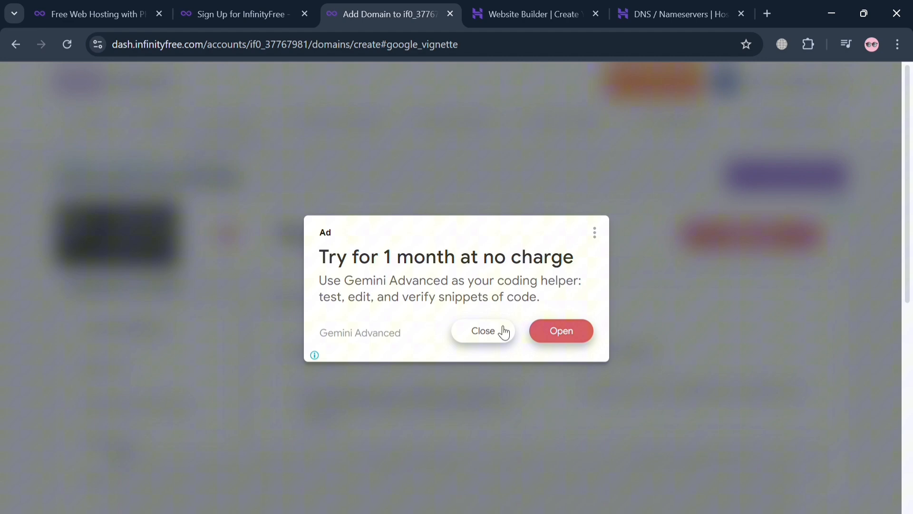
{"action": "left_click", "coordinate": [482, 330]}
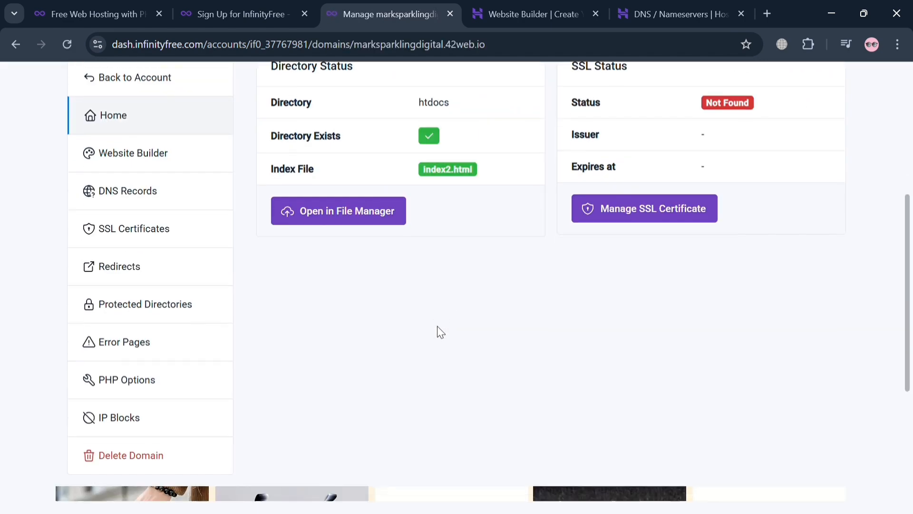
Reopen Add Domain from the hosting account's Domains panel
{"action": "scroll", "scroll_direction": "down", "scroll_amount": 3}
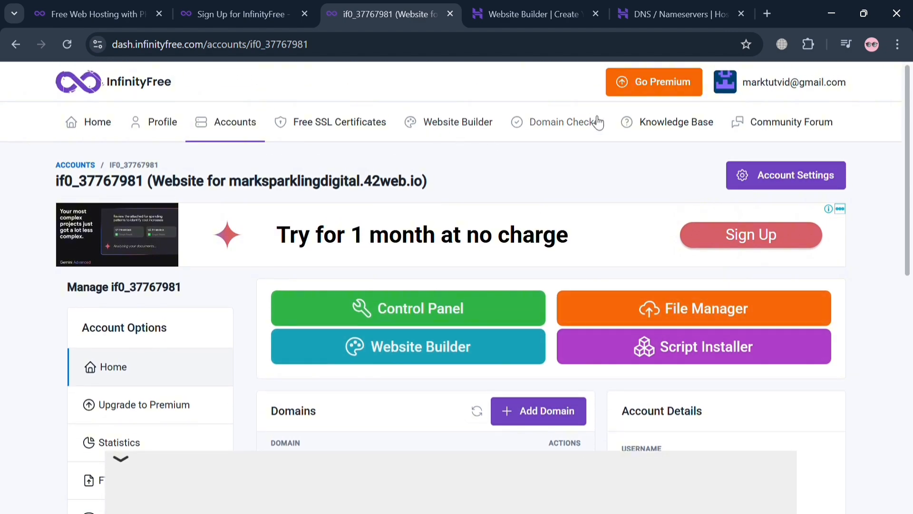
{"action": "mouse_move", "coordinate": [408, 346]}
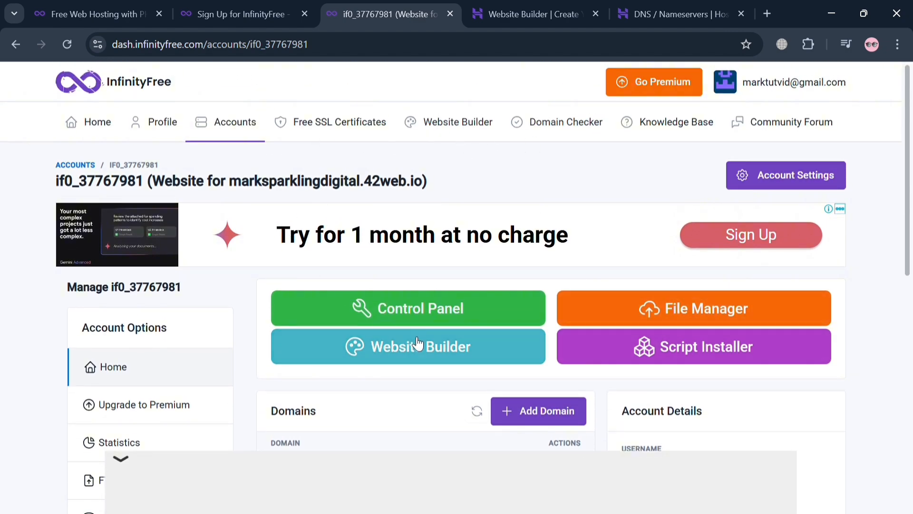
{"action": "scroll", "scroll_direction": "down", "scroll_amount": 3}
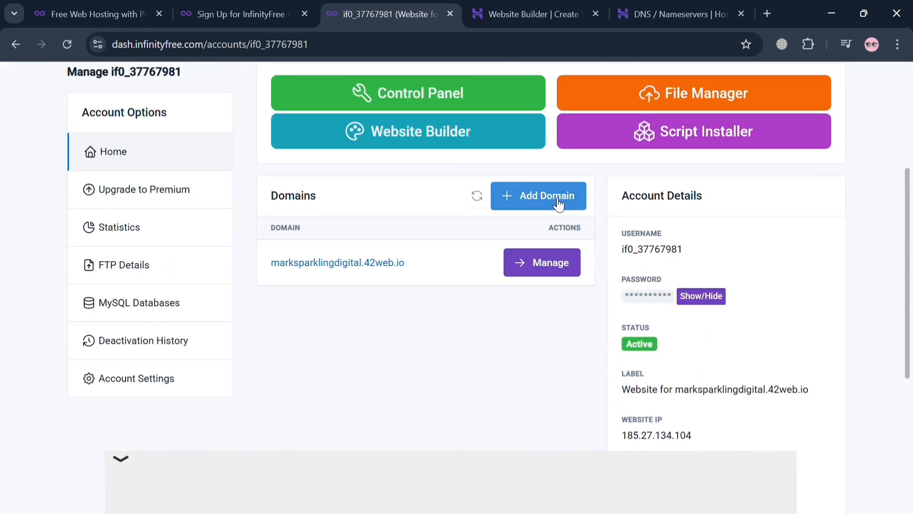
{"action": "left_click", "coordinate": [538, 195]}
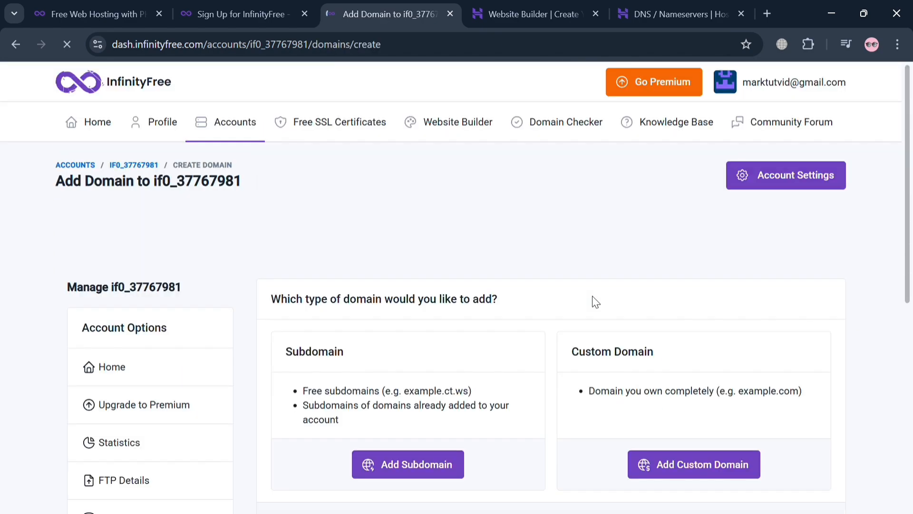